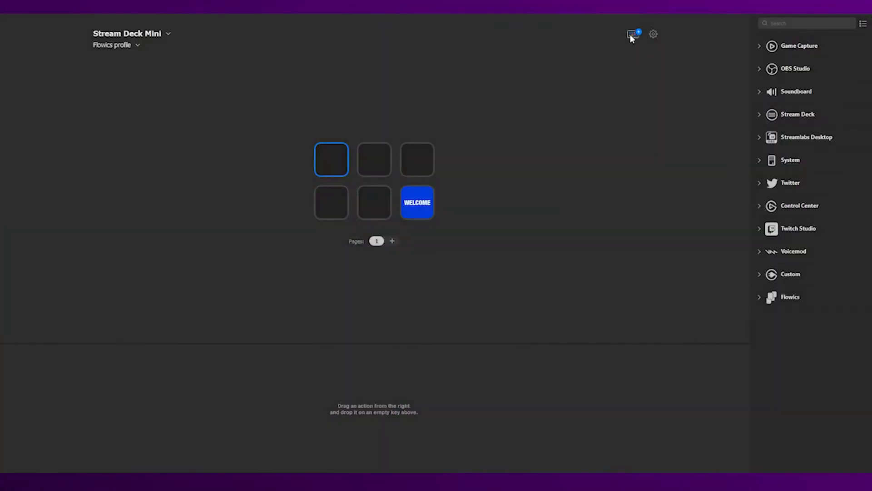
# Browse the plugin store's video plugins, then close the store
pyautogui.click(631, 34)
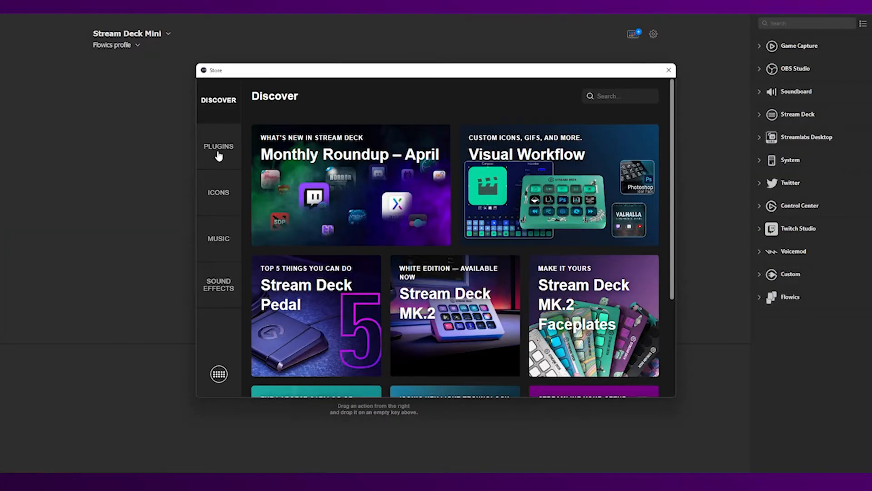
pyautogui.click(218, 147)
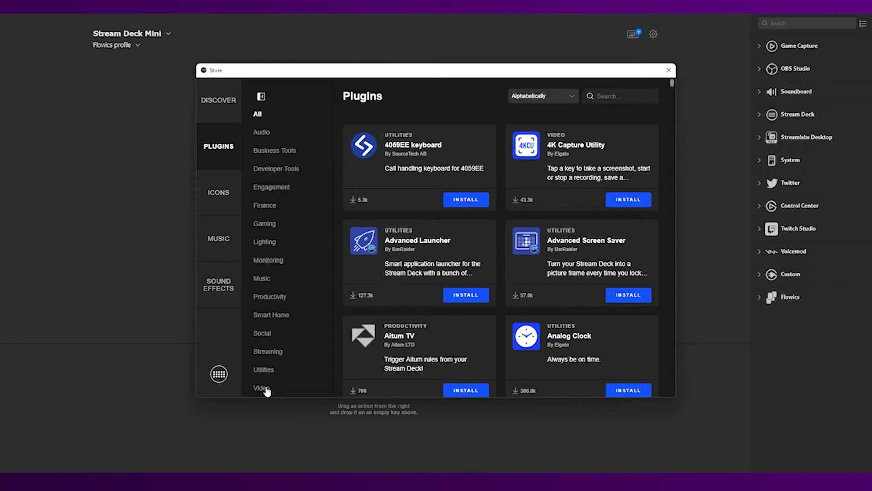
pyautogui.click(262, 388)
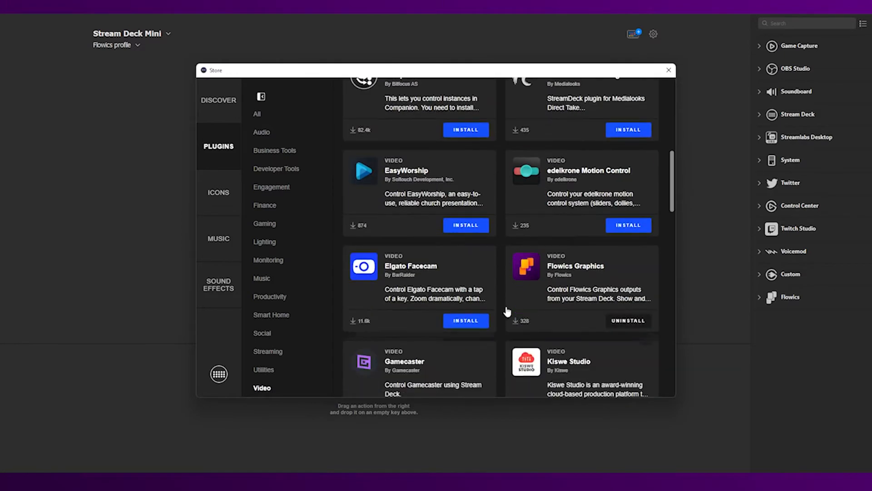
pyautogui.moveTo(580, 318)
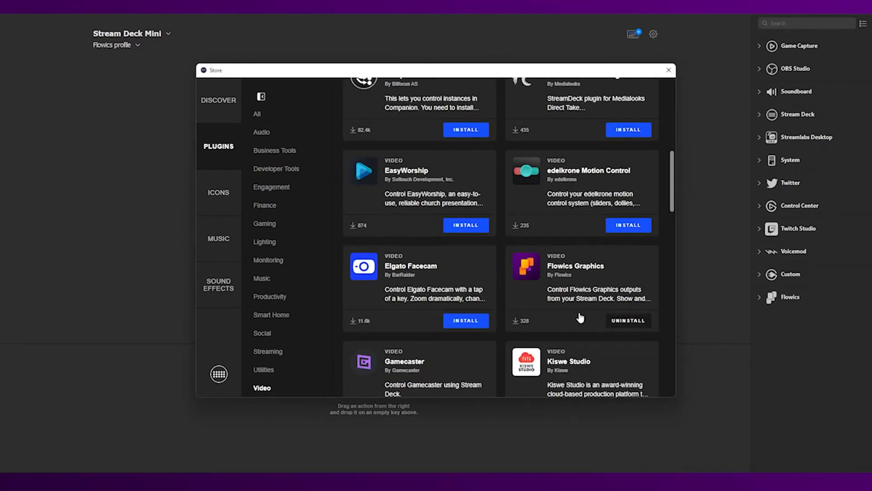
pyautogui.moveTo(651, 307)
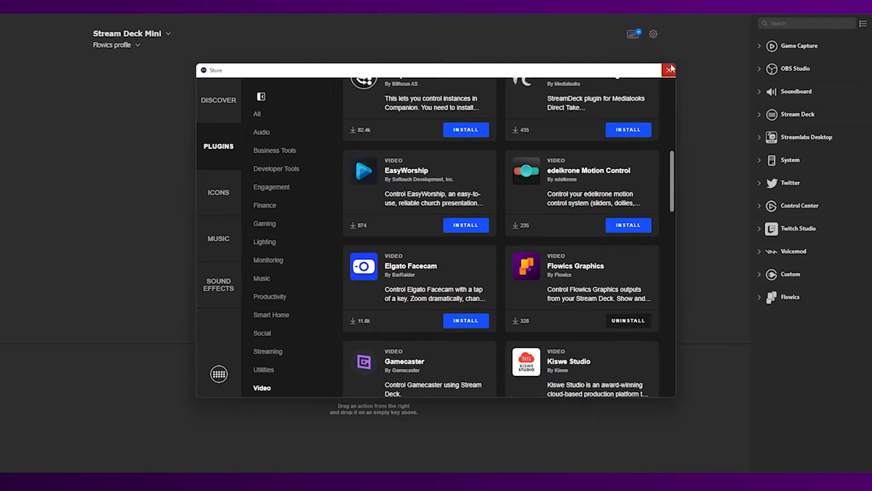
pyautogui.click(670, 69)
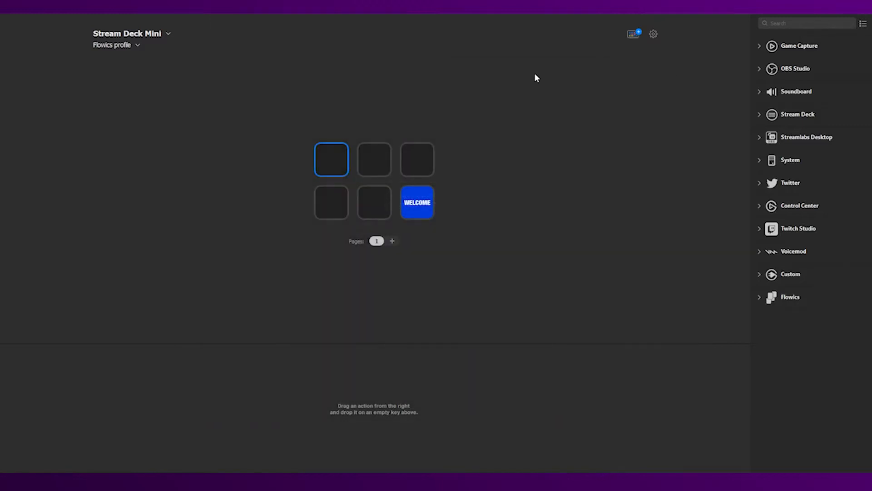
pyautogui.moveTo(796, 297)
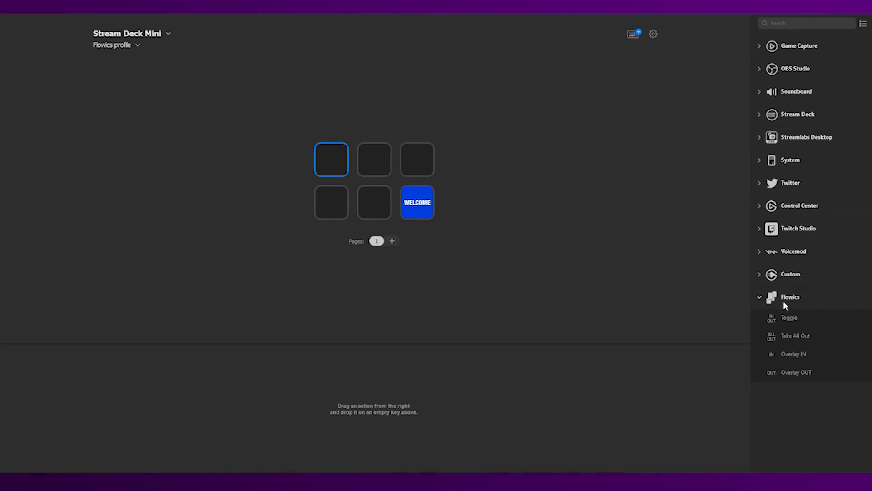
pyautogui.moveTo(803, 321)
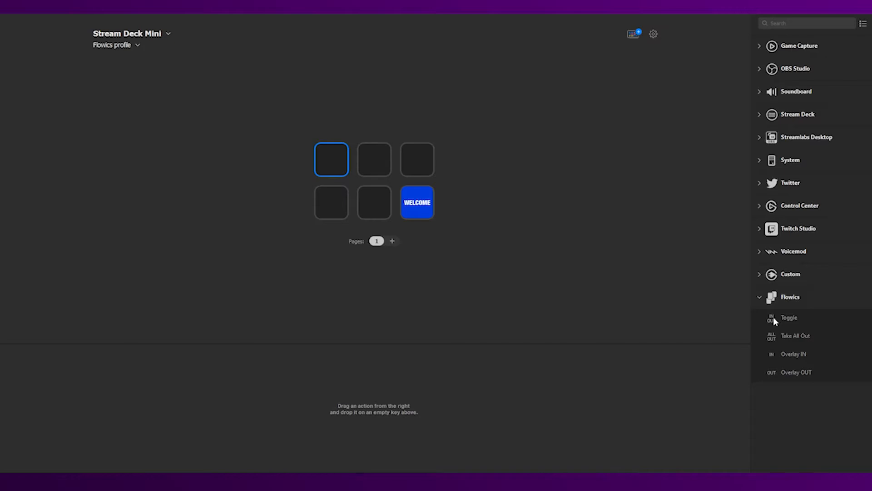
pyautogui.moveTo(826, 328)
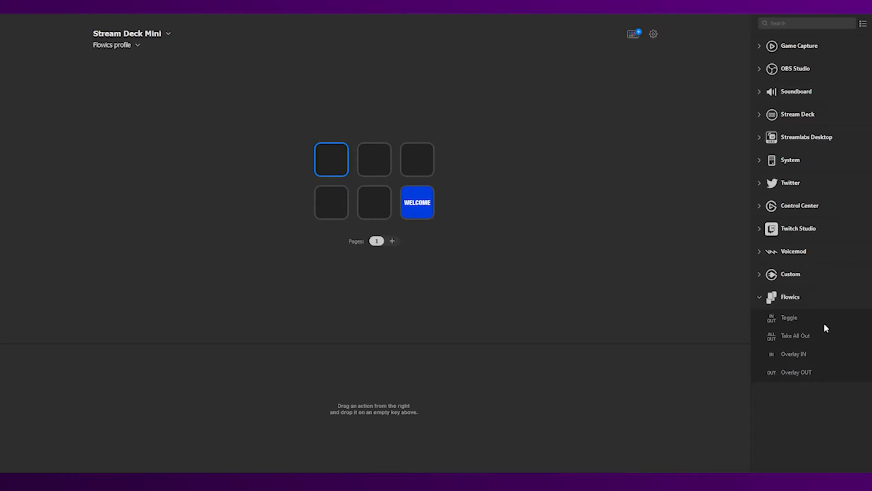
pyautogui.moveTo(803, 338)
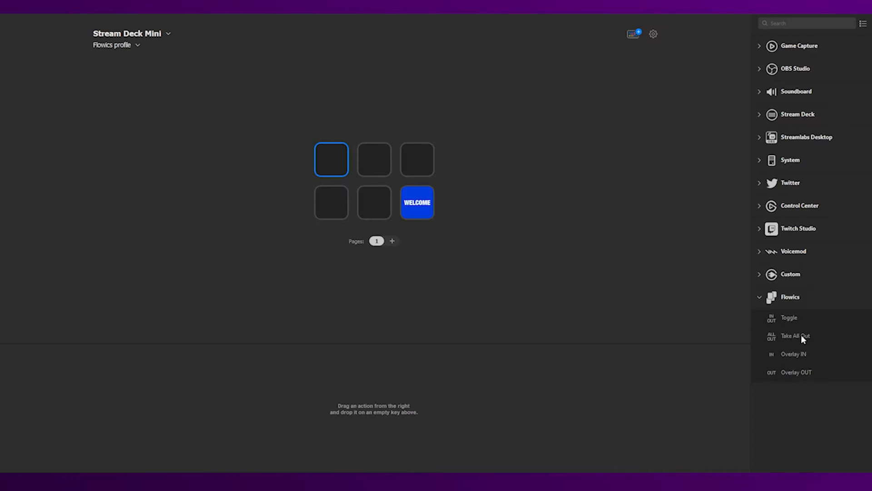
pyautogui.moveTo(800, 343)
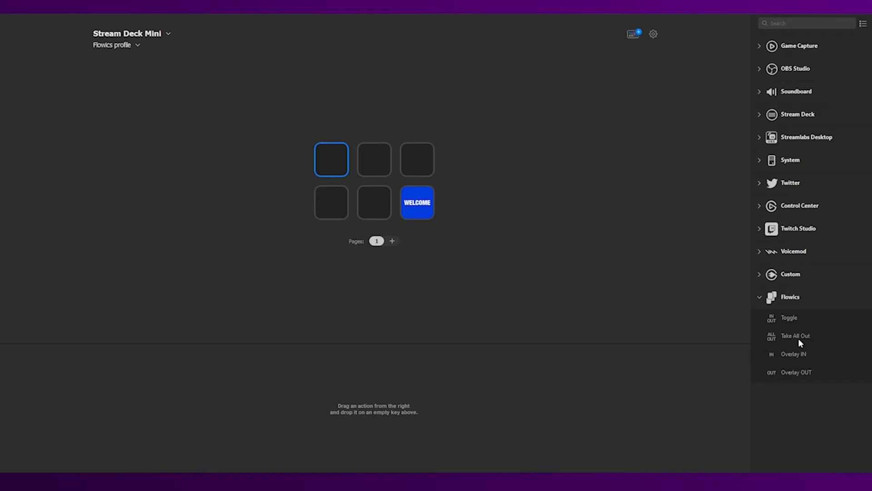
pyautogui.moveTo(794, 357)
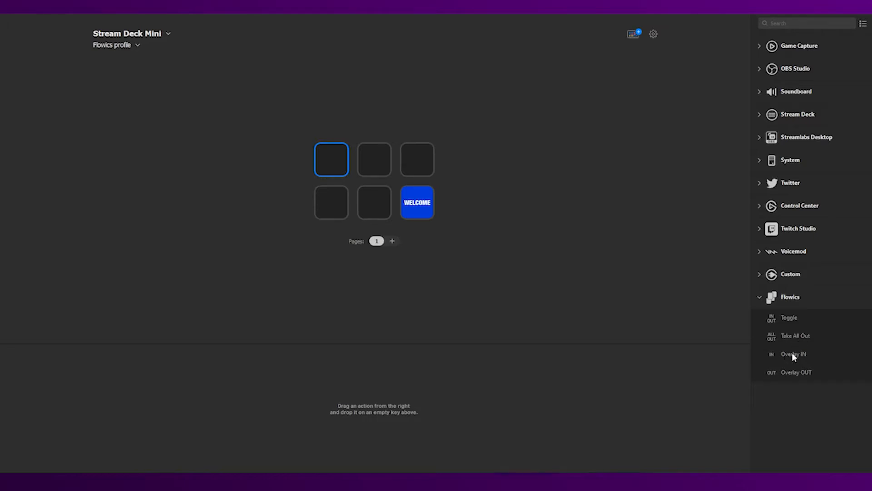
pyautogui.moveTo(792, 354)
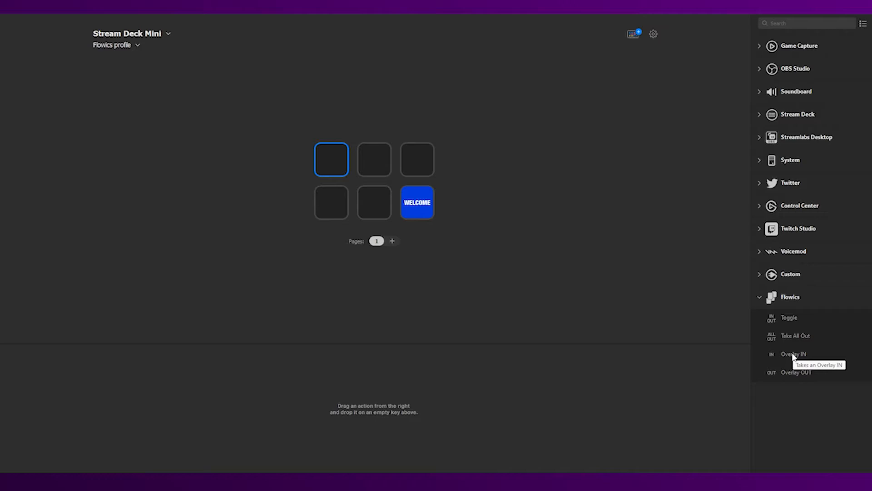
pyautogui.moveTo(789, 372)
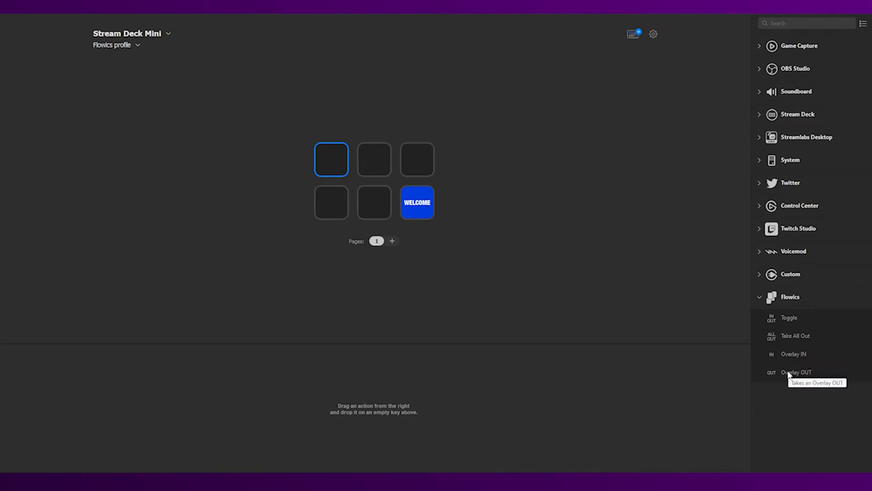
pyautogui.moveTo(783, 371)
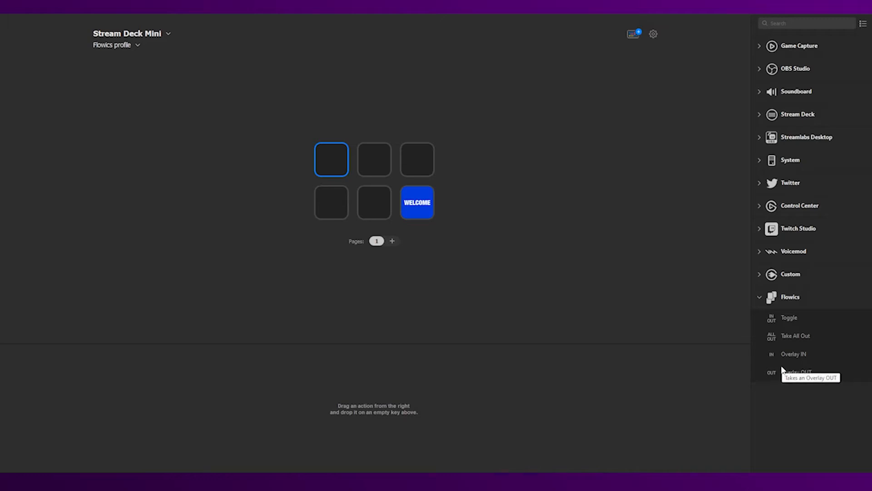
pyautogui.moveTo(784, 320)
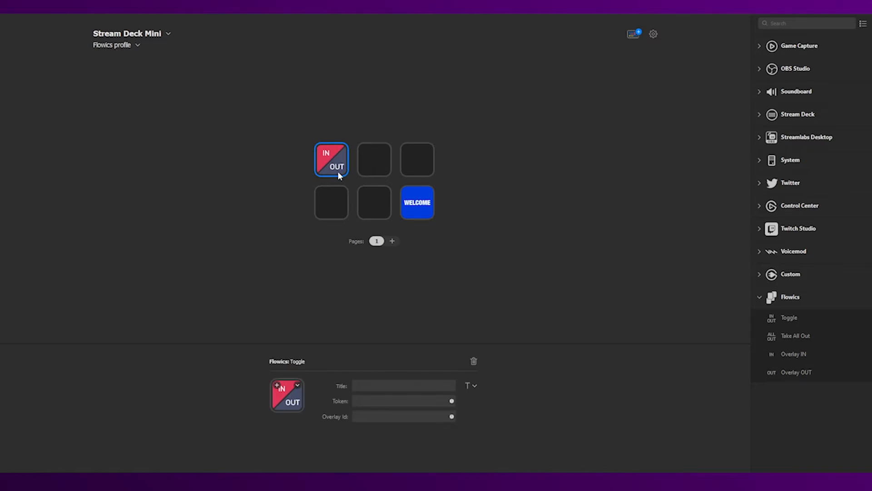
# Title the Toggle key 'Stats'
pyautogui.click(403, 384)
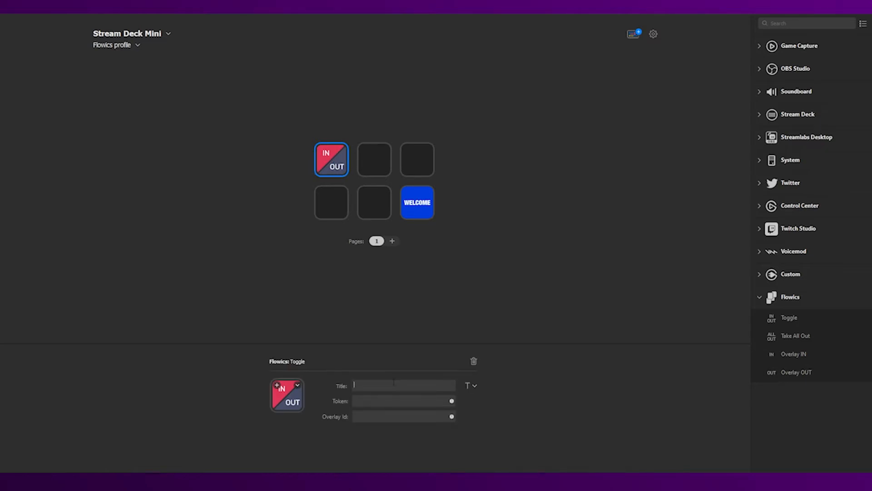
pyautogui.write('Stats')
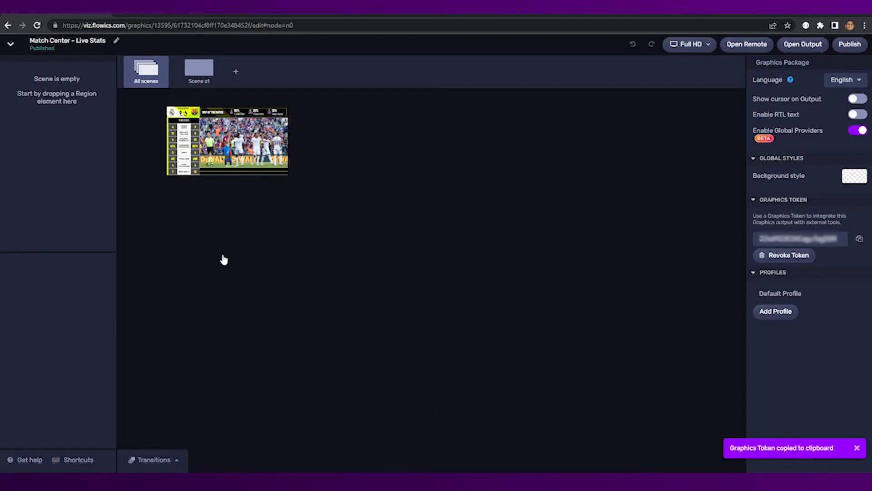
# Copy the Match Center - Live Stats graphics token
pyautogui.click(198, 67)
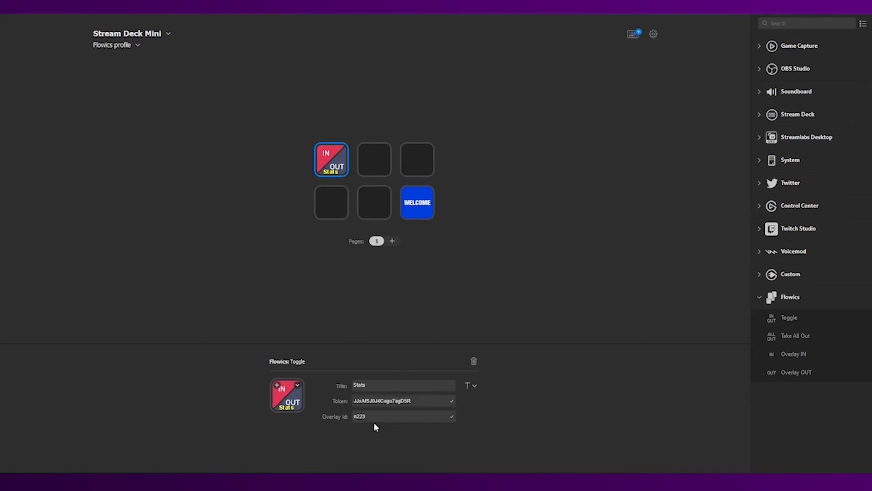
pyautogui.moveTo(305, 183)
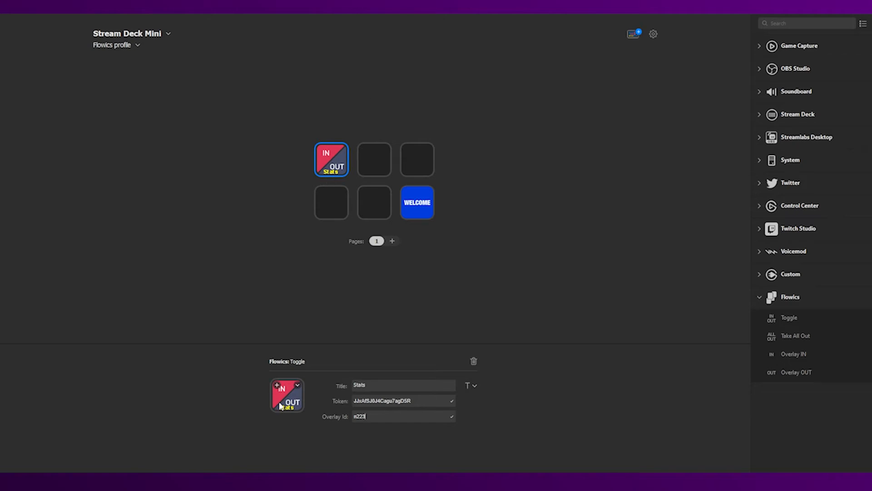
# Set the Stats key image to the Flowics logo
pyautogui.click(287, 395)
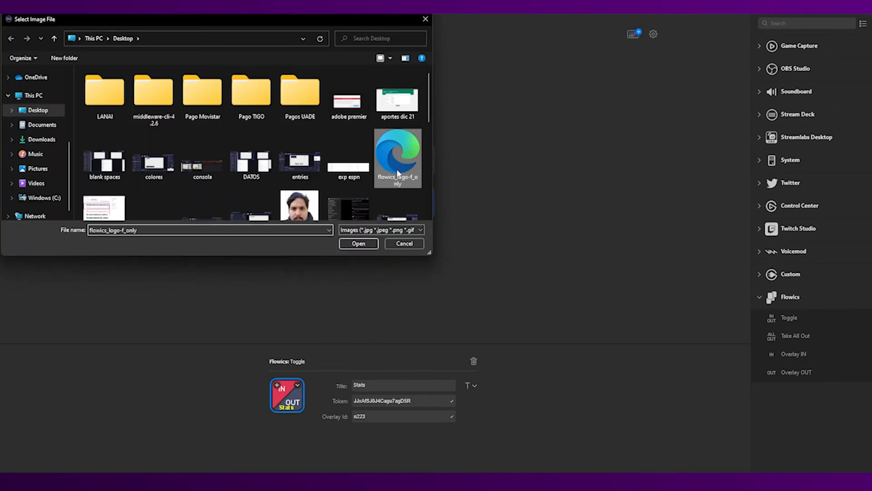
pyautogui.click(358, 243)
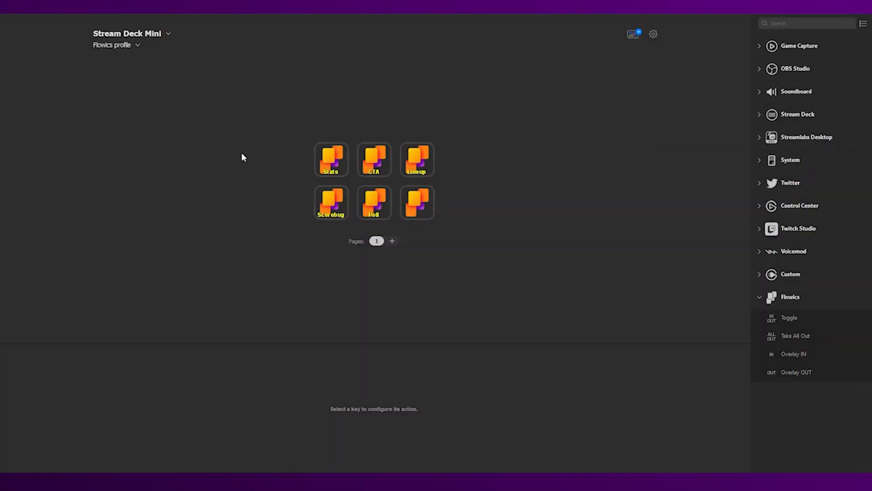
# Switch to the iPad device and toggle the Stats graphic from its key
pyautogui.click(168, 34)
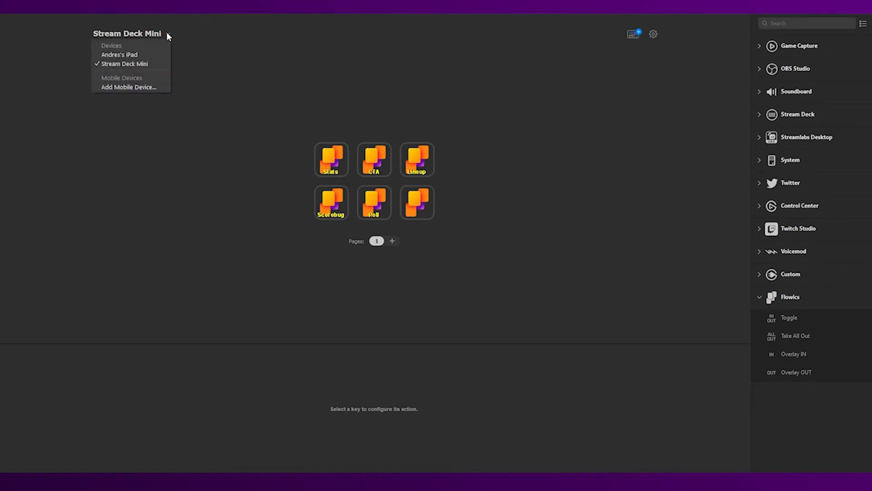
pyautogui.click(119, 54)
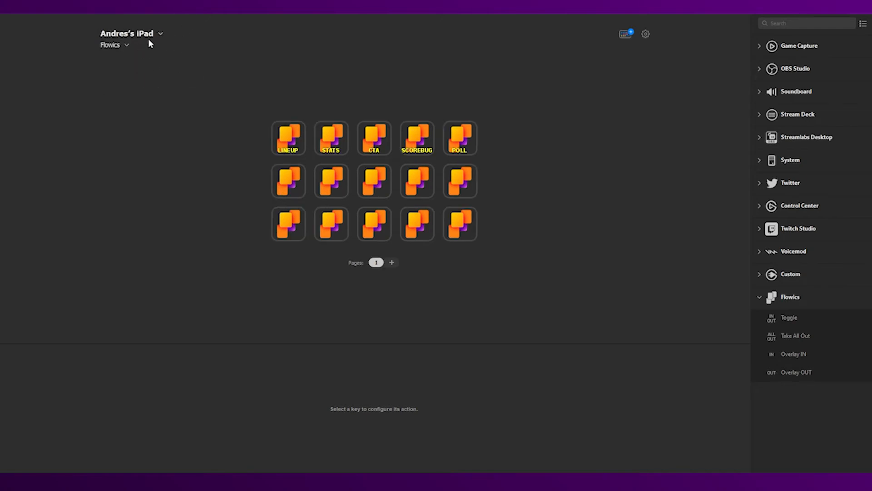
pyautogui.moveTo(366, 102)
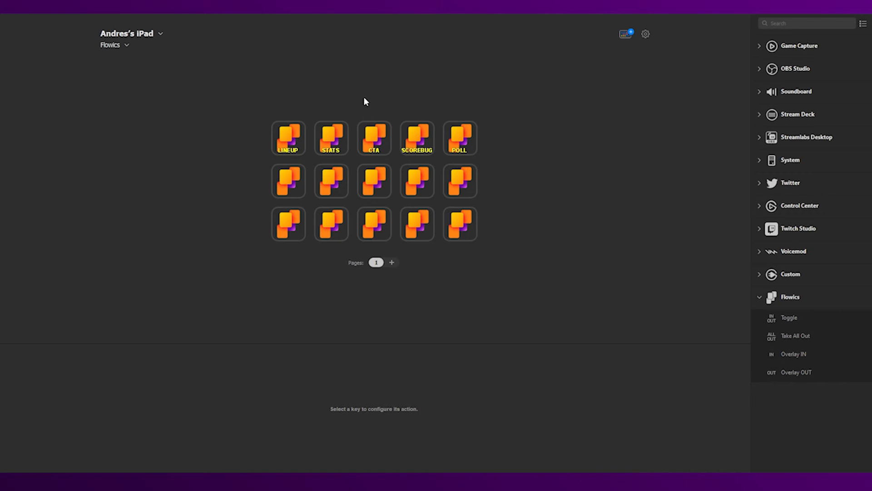
pyautogui.moveTo(434, 147)
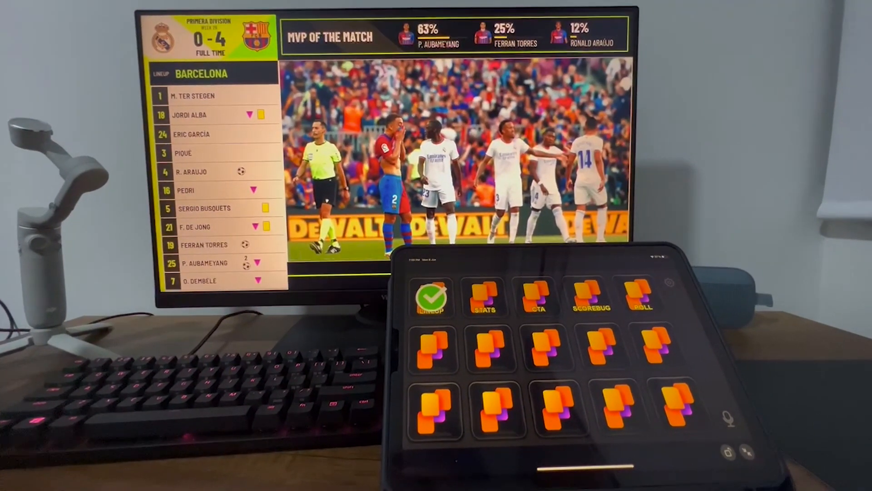
pyautogui.click(482, 296)
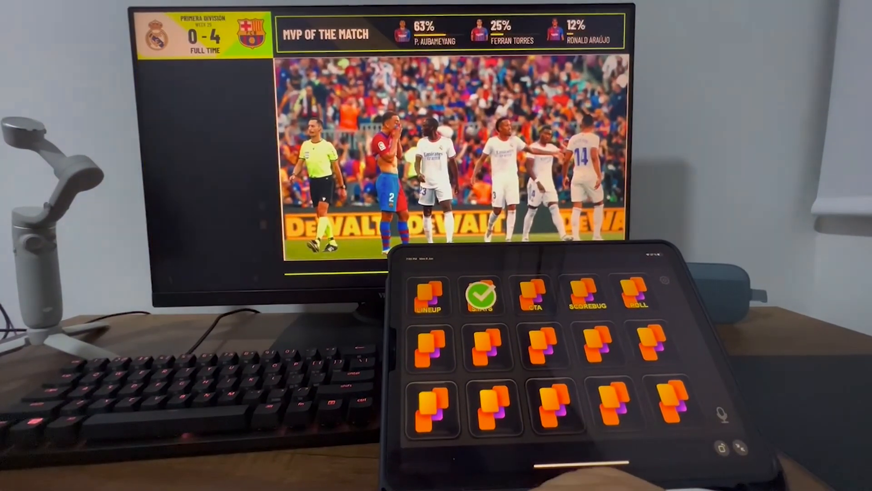